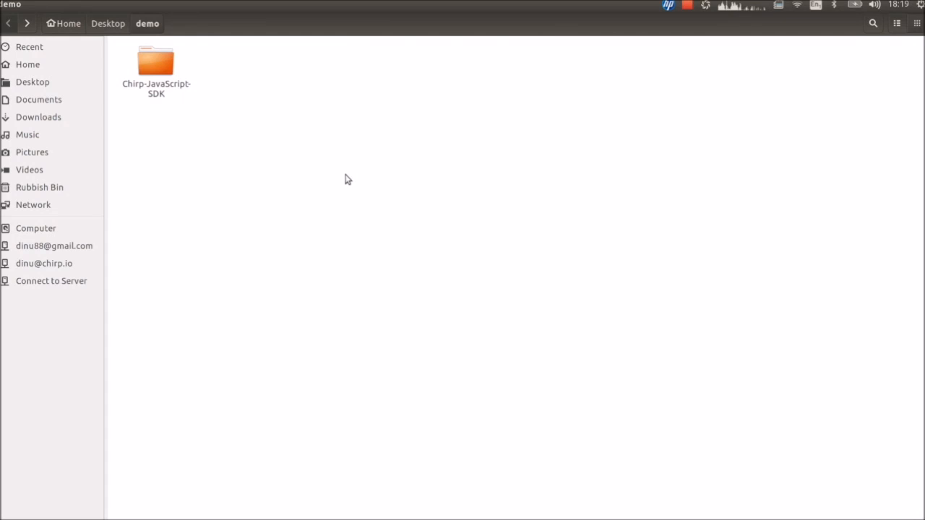
mouse_move(441, 167)
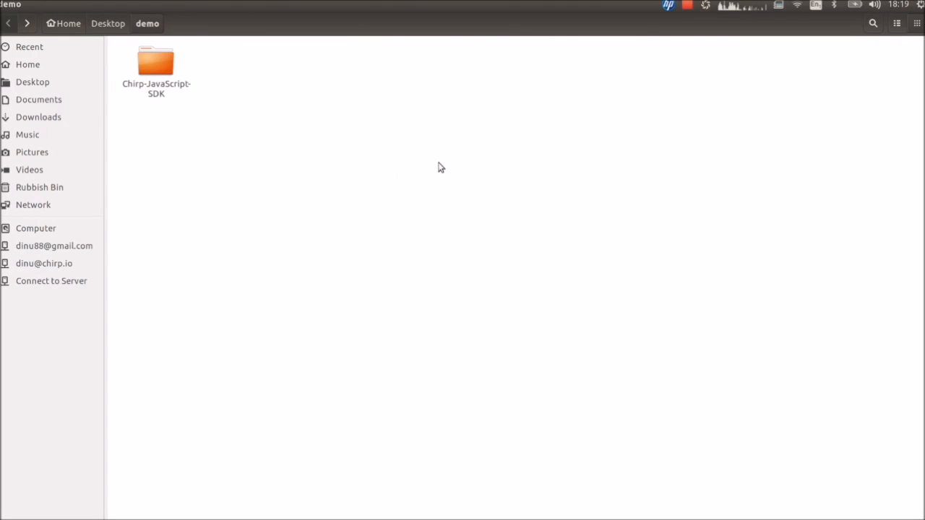
mouse_move(337, 159)
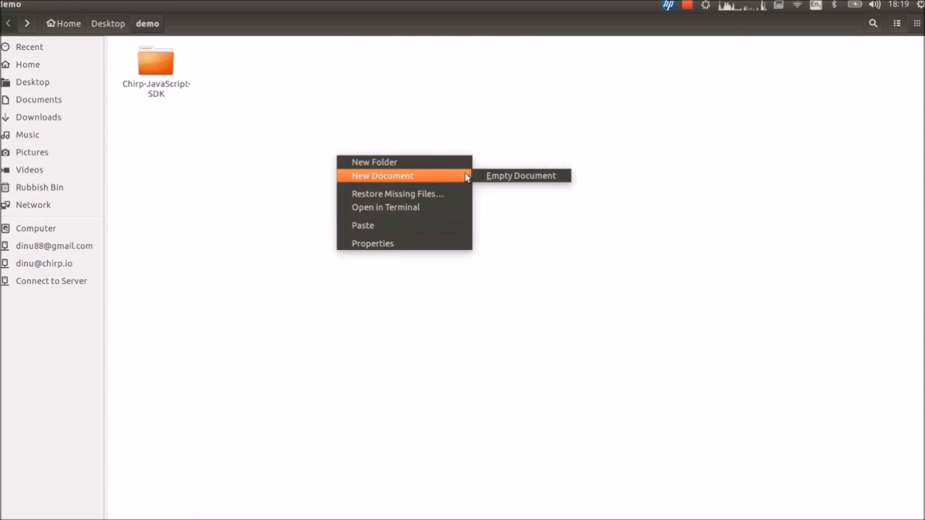
Step: Create a new empty document named index.html in the demo folder
click(521, 177)
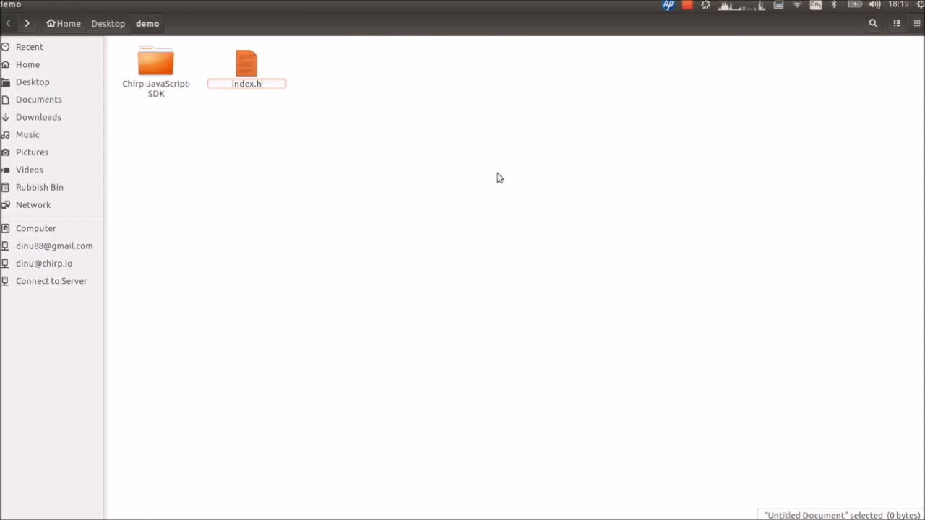
key(Return)
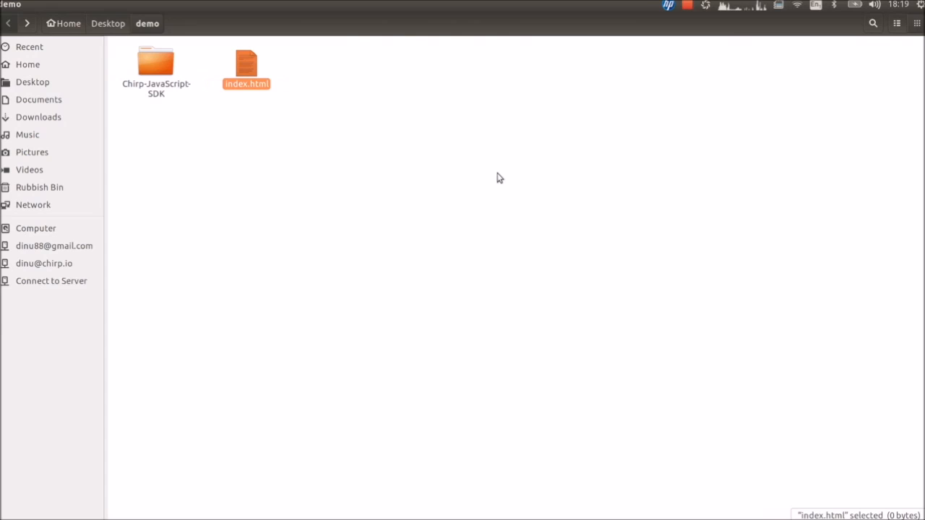
Step: Browse into Chirp-JavaScript-SDK and its demo folder to gather the SDK library files for libs
double_click(156, 60)
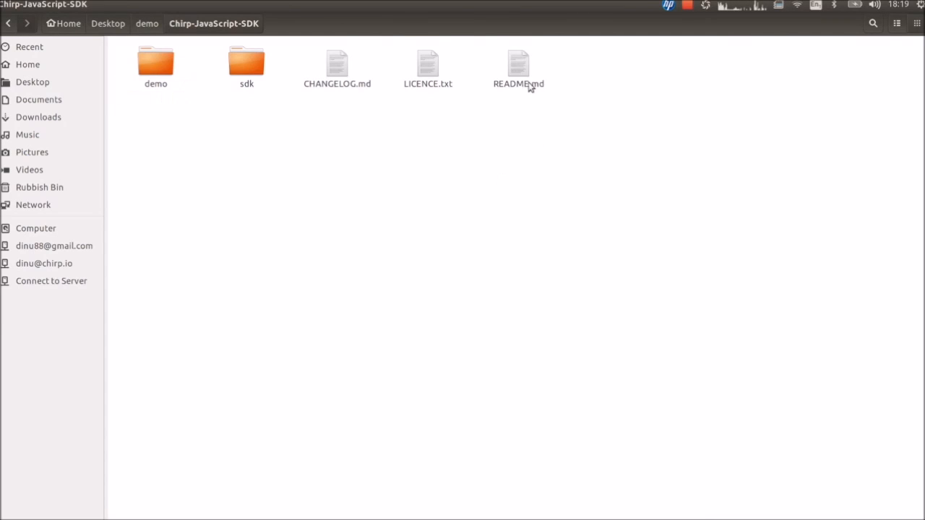
click(519, 63)
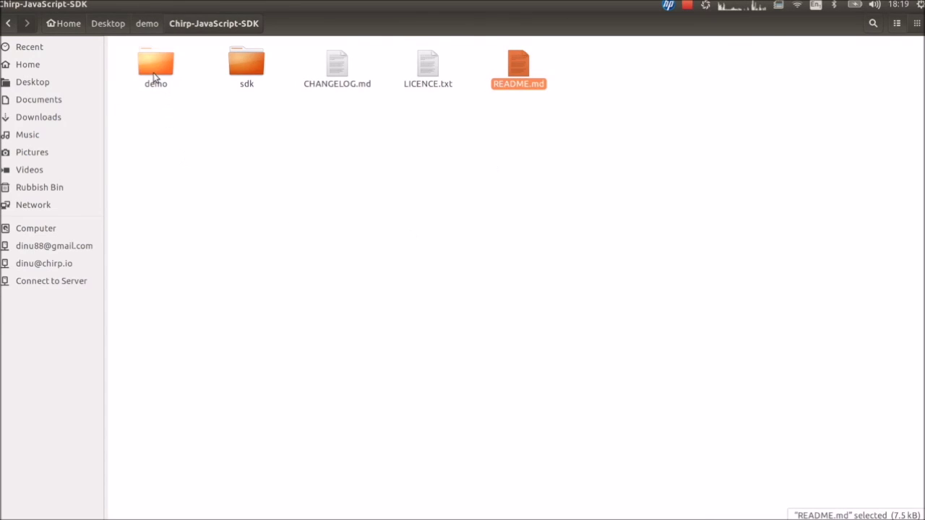
double_click(245, 61)
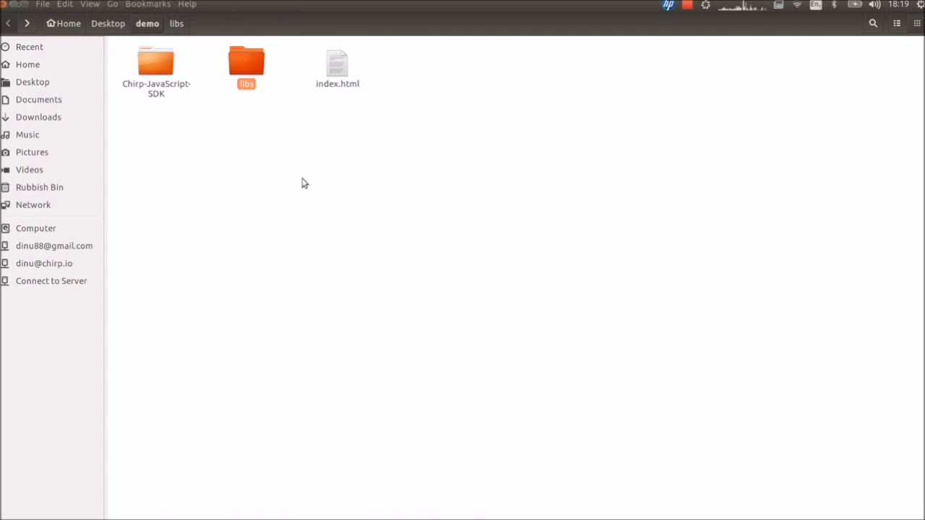
Step: Open index.html and expand an html:5 skeleton titled 'ChirpSDK demo'
double_click(336, 61)
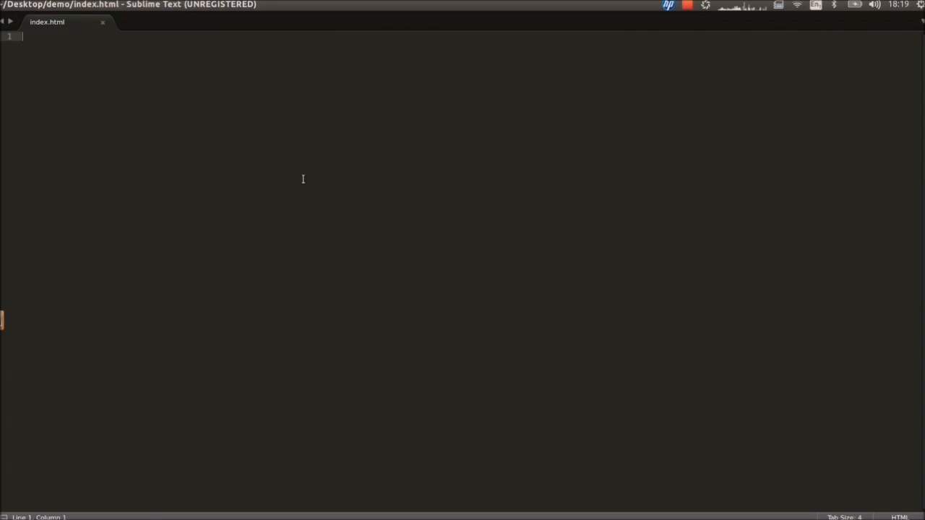
text(html:5)
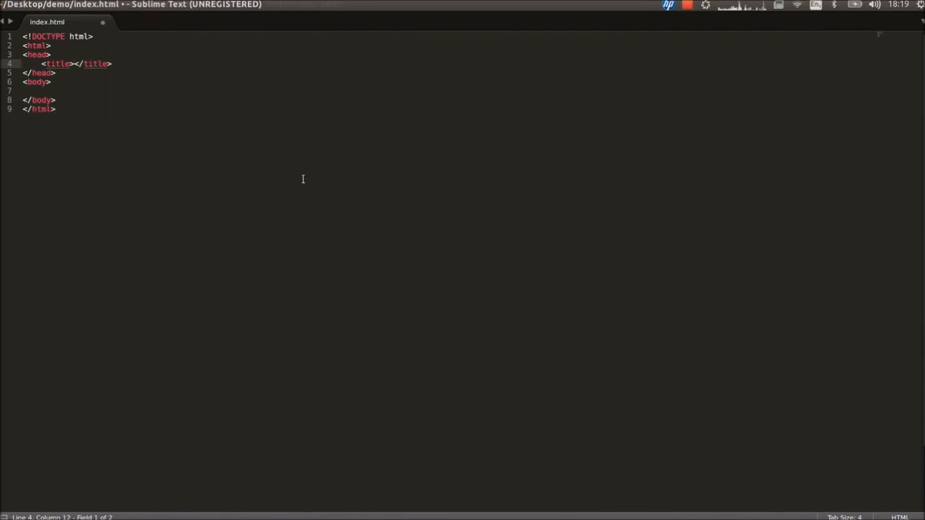
text(ChirpSDK demo)
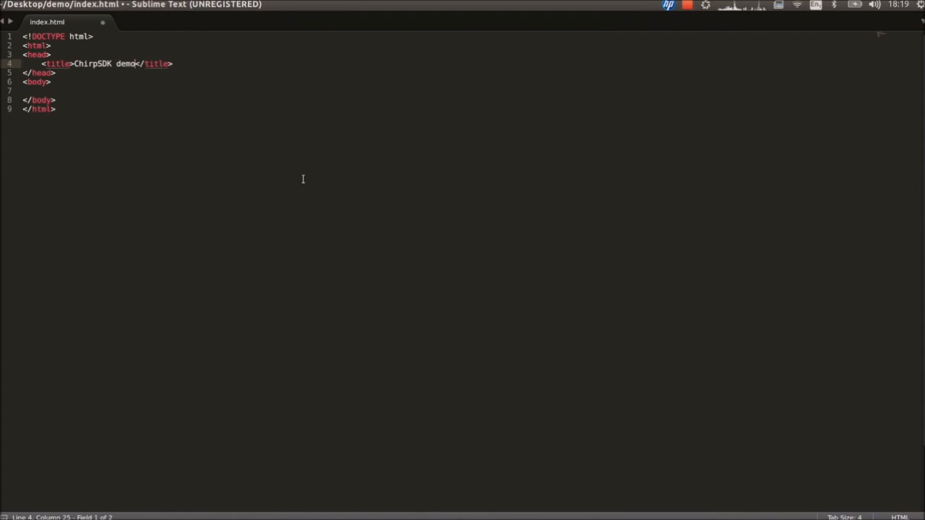
Step: Add a script tag whose src is libs/chirpSDK.min.js
text(<script type="text/javascript"></script>)
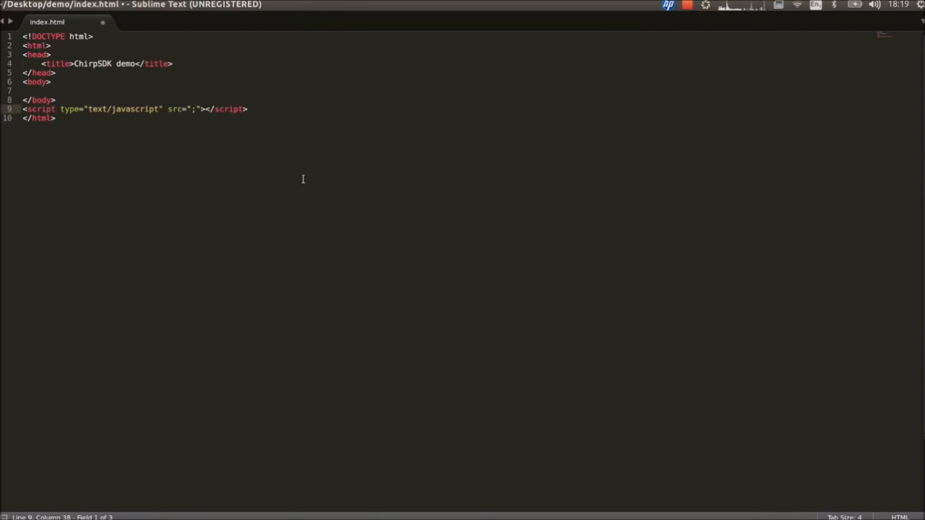
text(libs/chirpSDK)
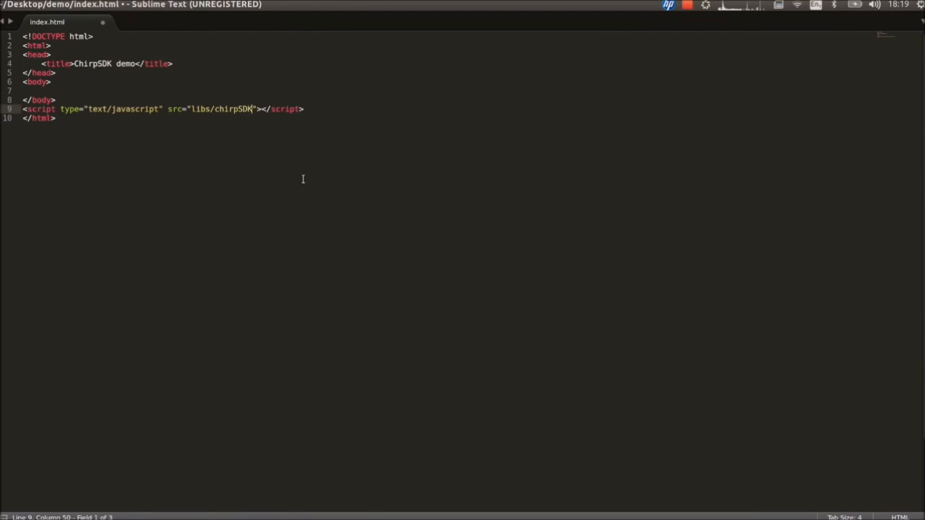
text(.min.js)
text(<script type="text/javascript">)
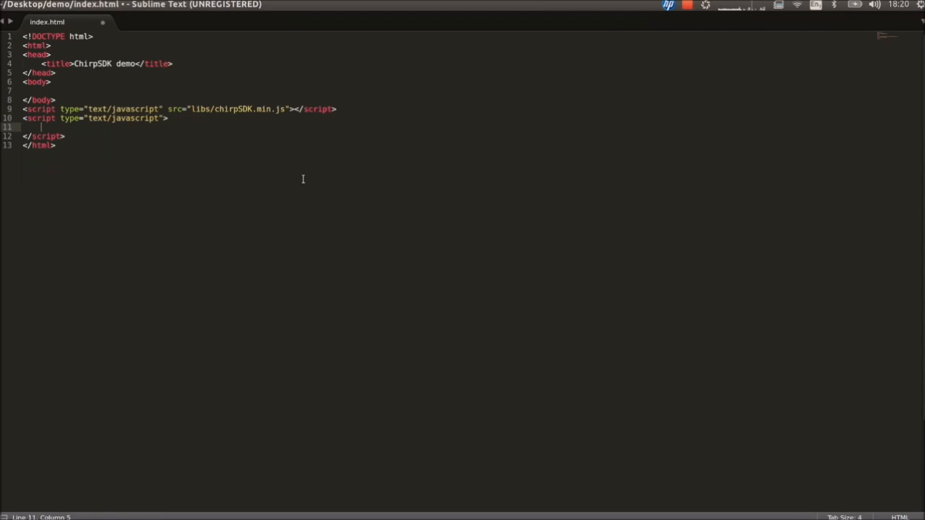
Step: Start the inline script with var chirpjs = new ChirpSDK
text(var chirpjs = n)
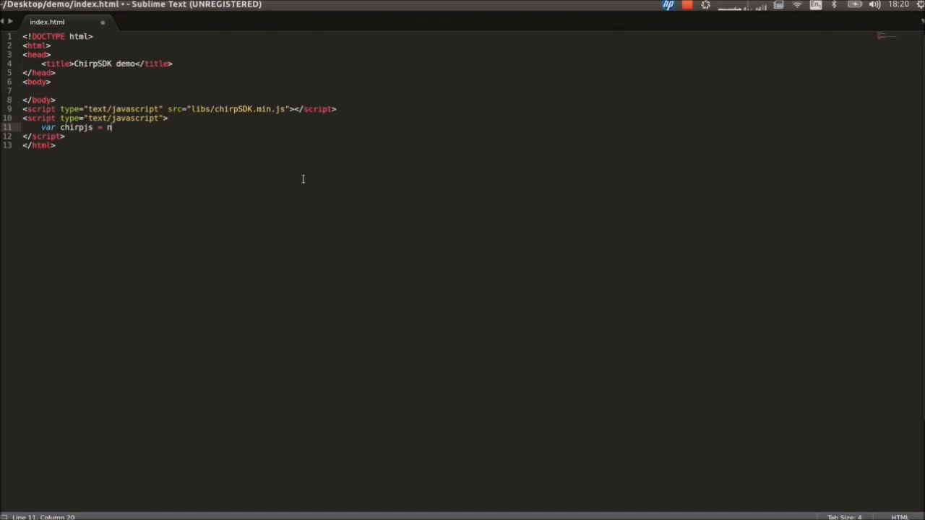
text(ew chirpjs)
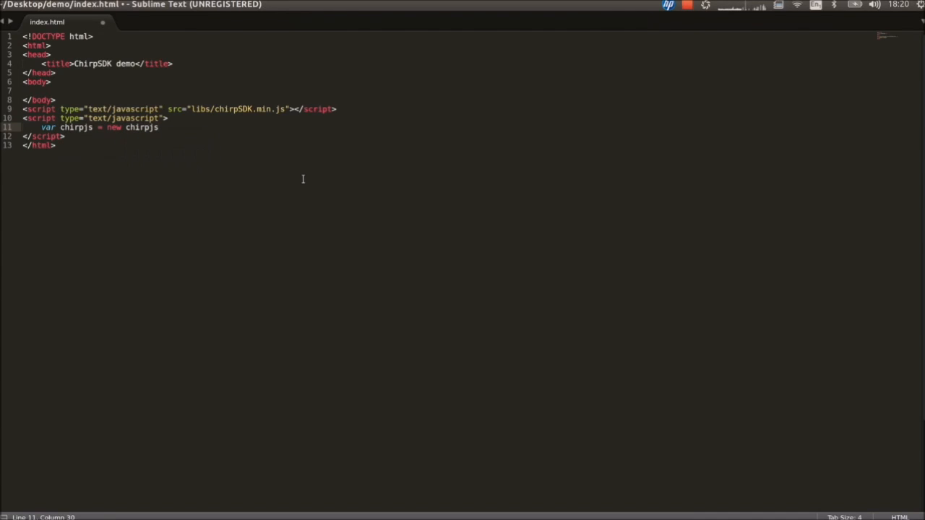
text(ChirpS)
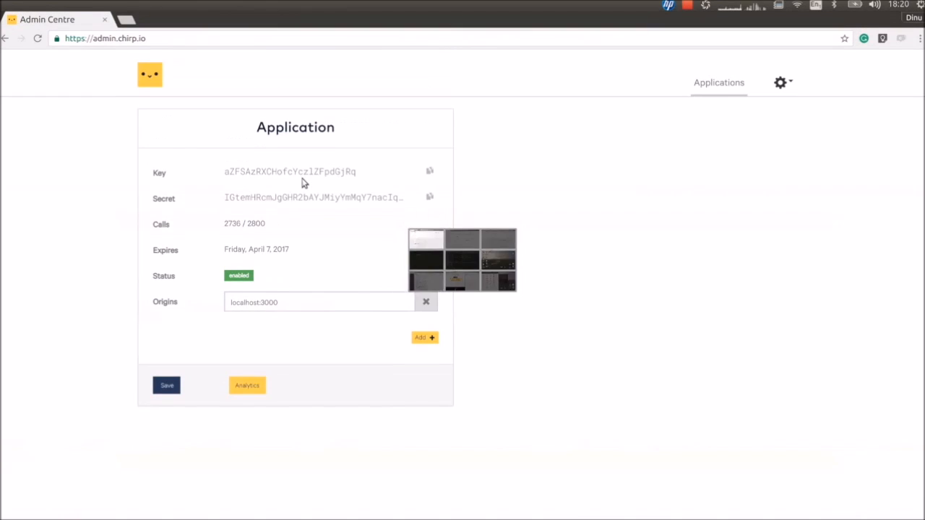
Step: Select and copy the application key from the Admin Centre page
double_click(289, 171)
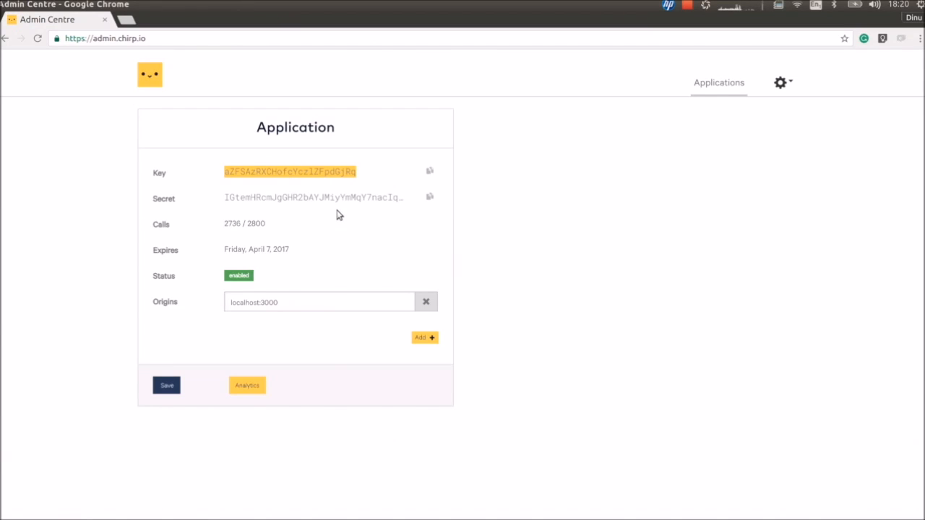
click(318, 302)
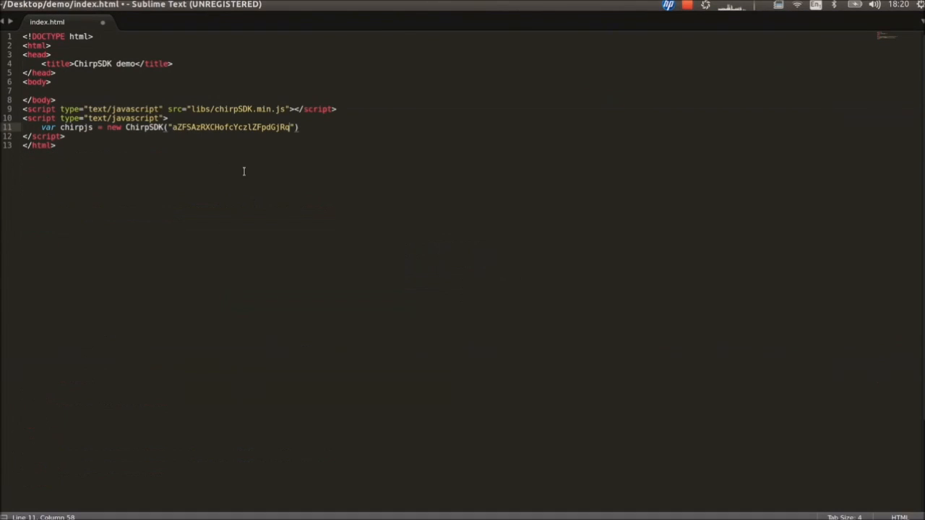
Step: Give the ChirpSDK call an error callback that logs console.error(err)
text(, function(err, res)
text(console)
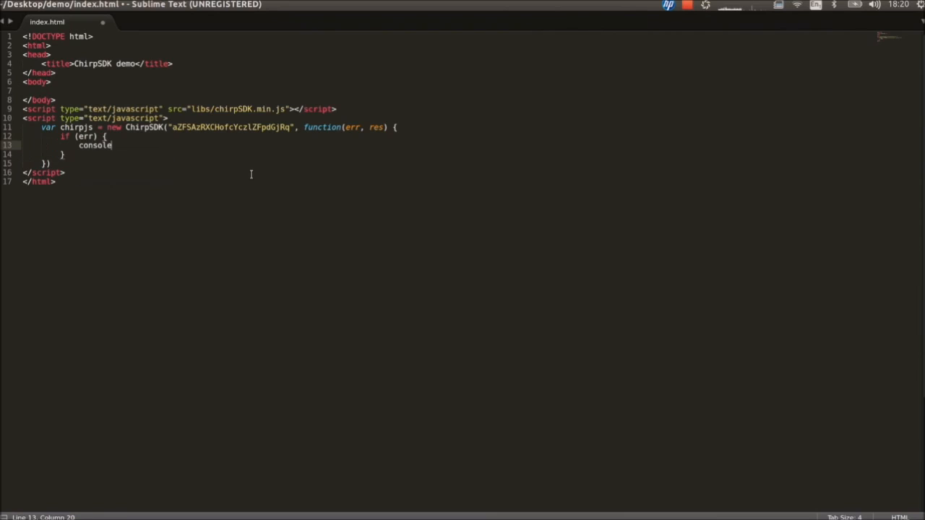
text(.error(err);)
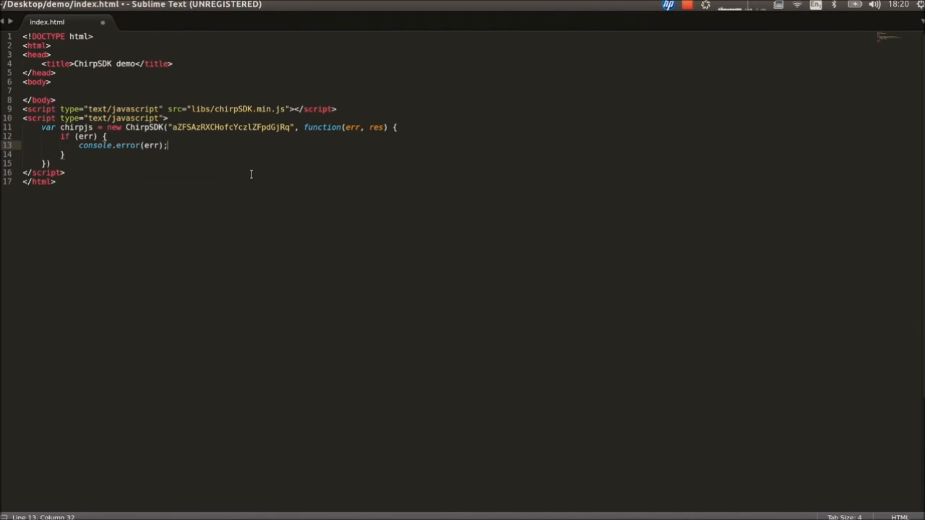
Step: Declare an empty var createChirp = function() { } below the callback
text(var)
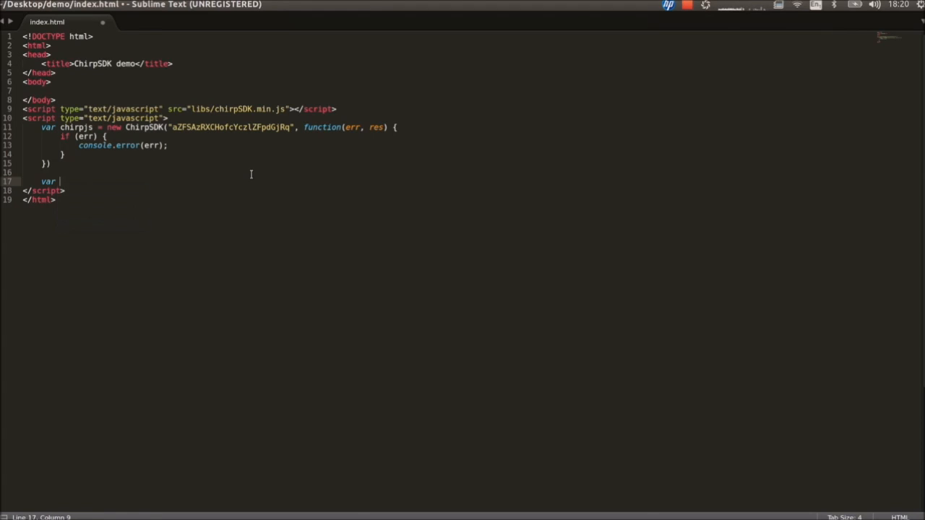
text(createChirp)
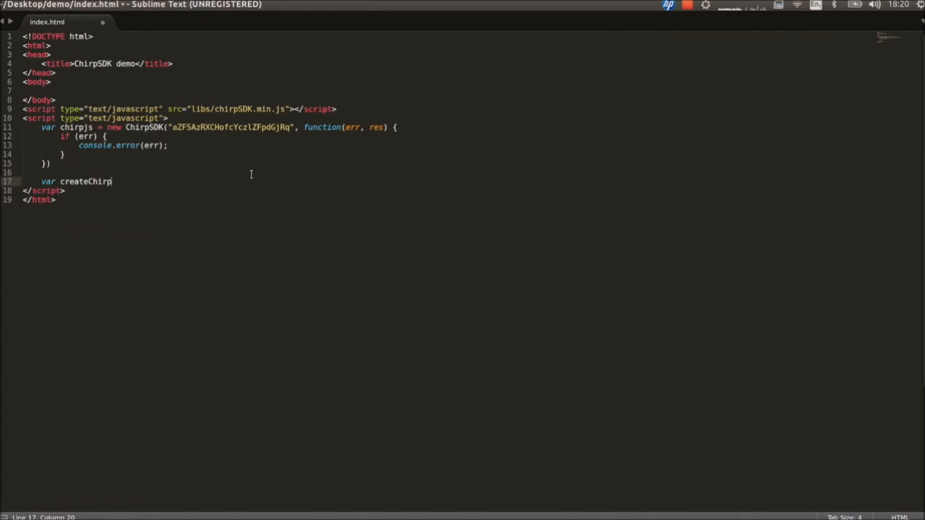
text(= function())
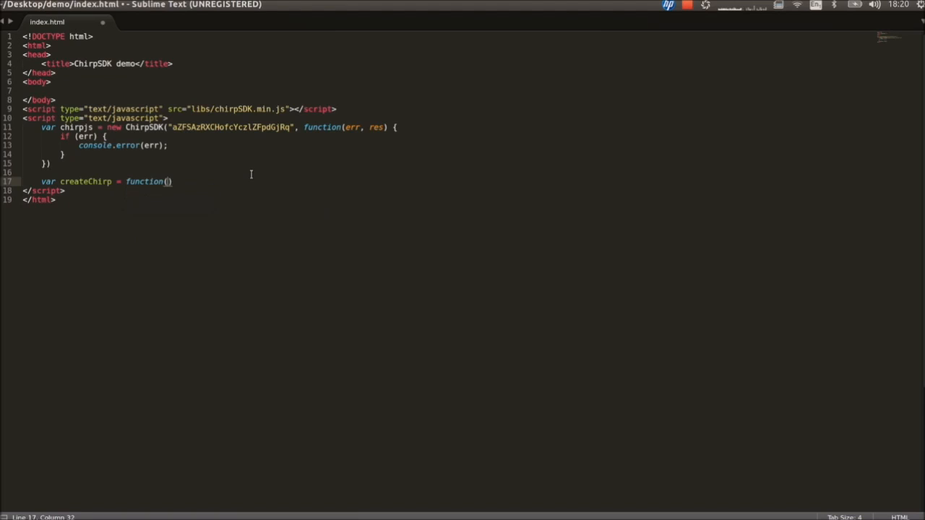
text({)
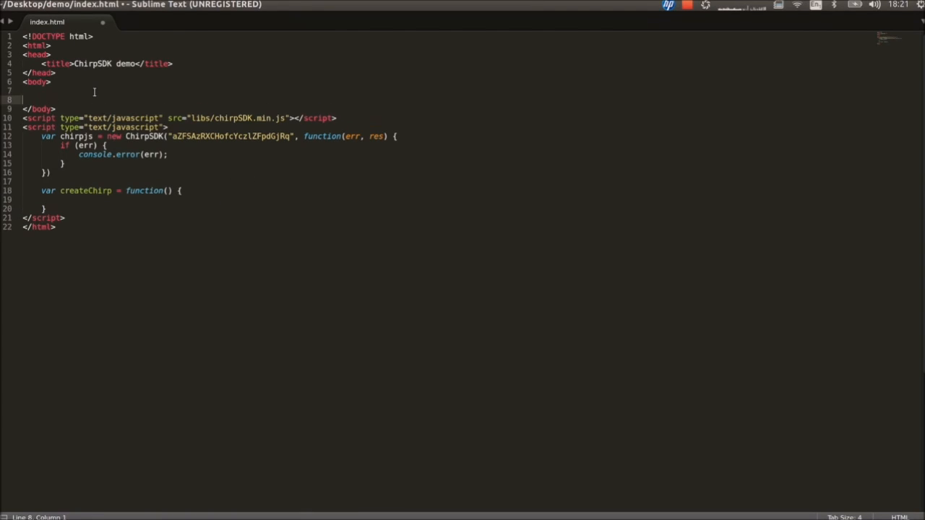
Step: Add an input button with value 'Create Chirp' and onclick createChirp() to the body
text(input type="button" name="button">)
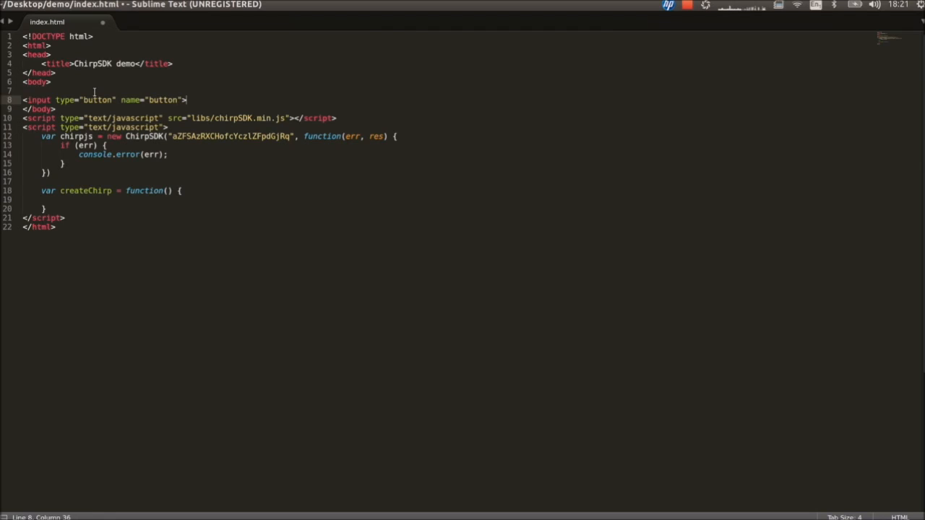
text(value="")
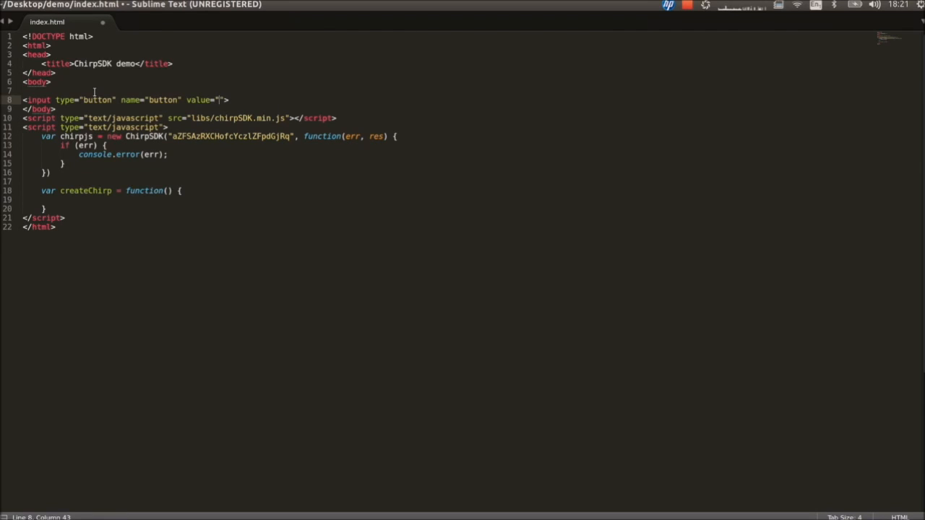
text(Create Chirp)
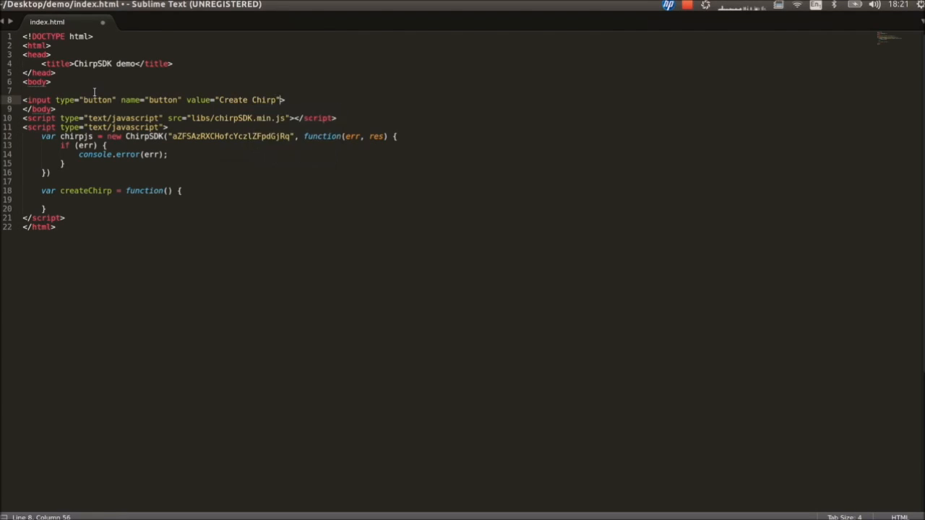
text(onl)
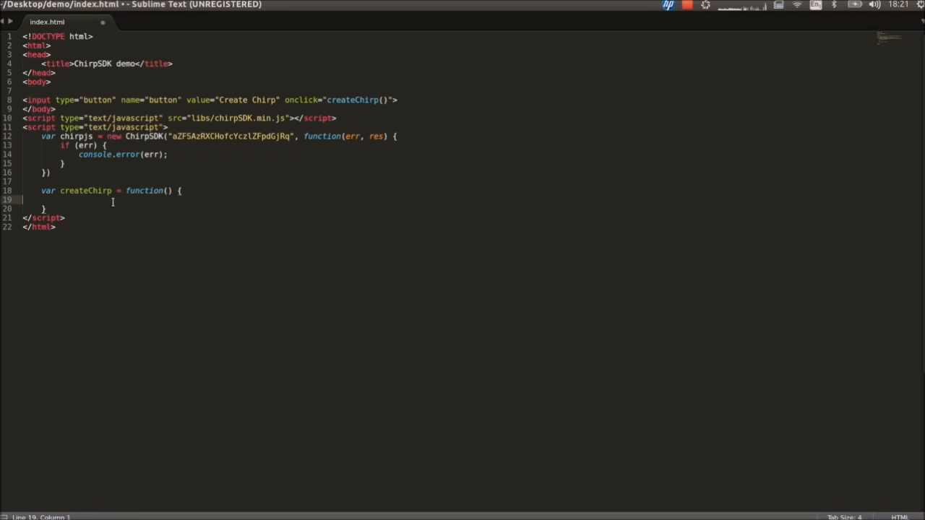
Step: Call chirpjs.create({foo: "bar"}, function(err, chirp) {...}) with an if branch logging the error
text(chiirpjs.)
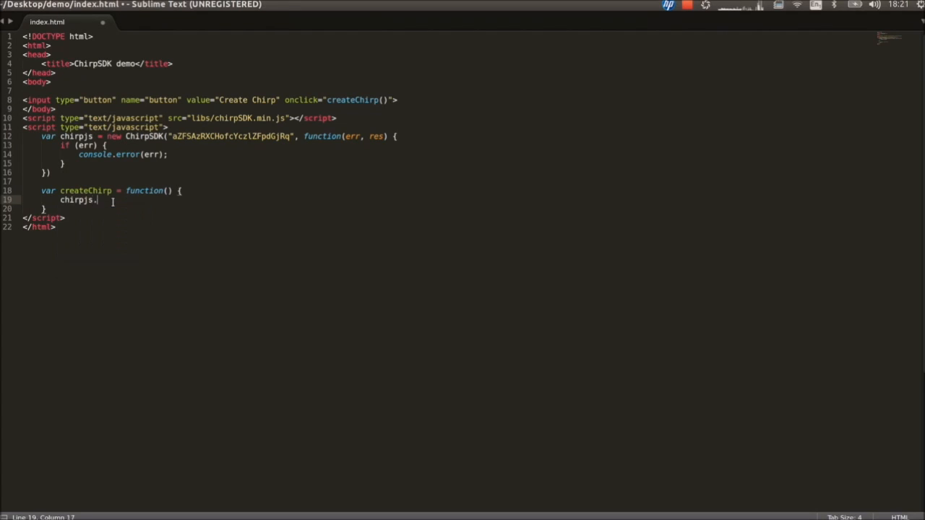
text(create({foo: "bar)
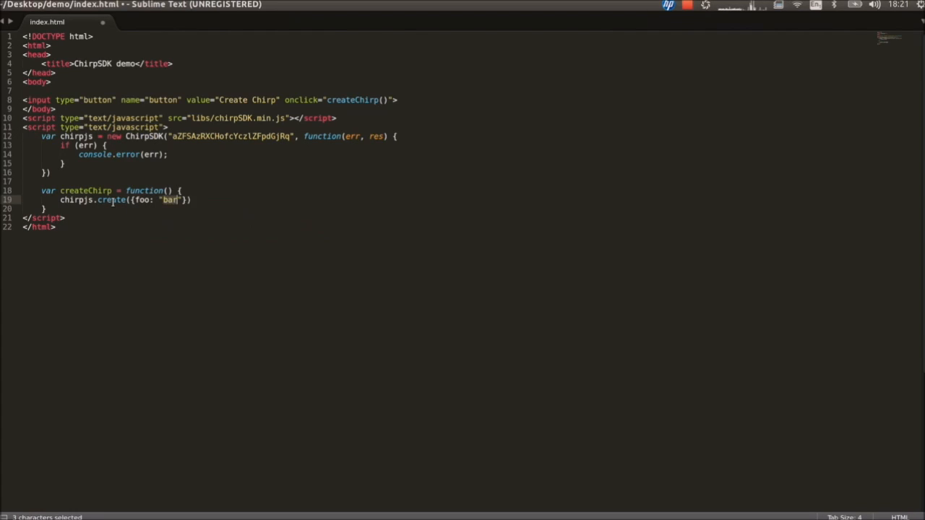
text(, function())
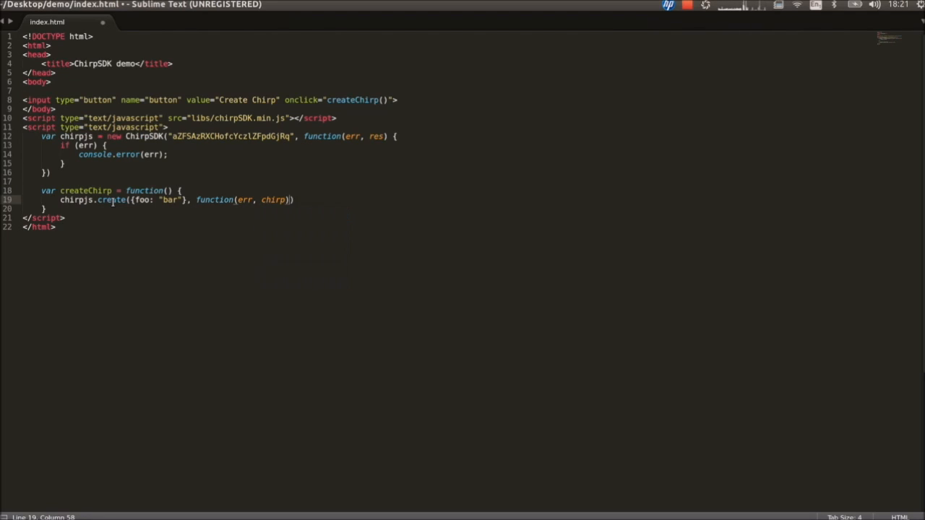
text({)
text(cons)
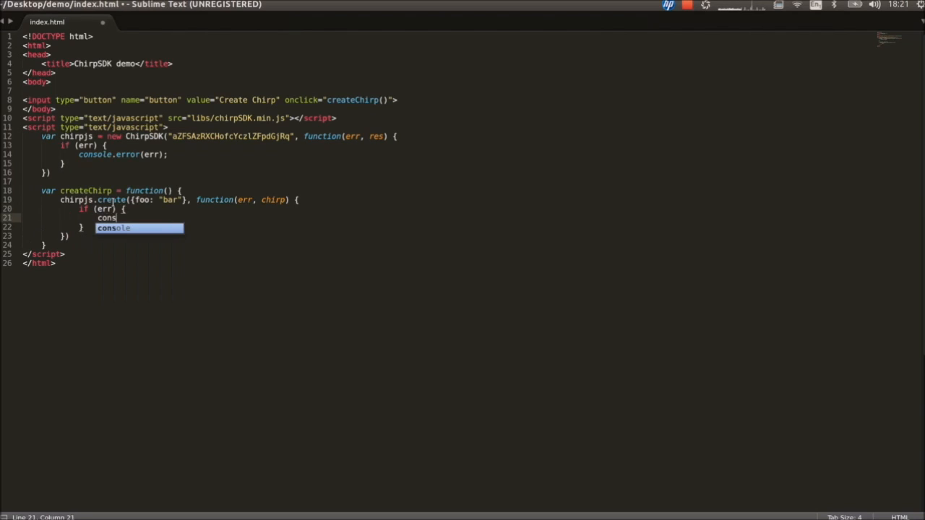
key(Tab)
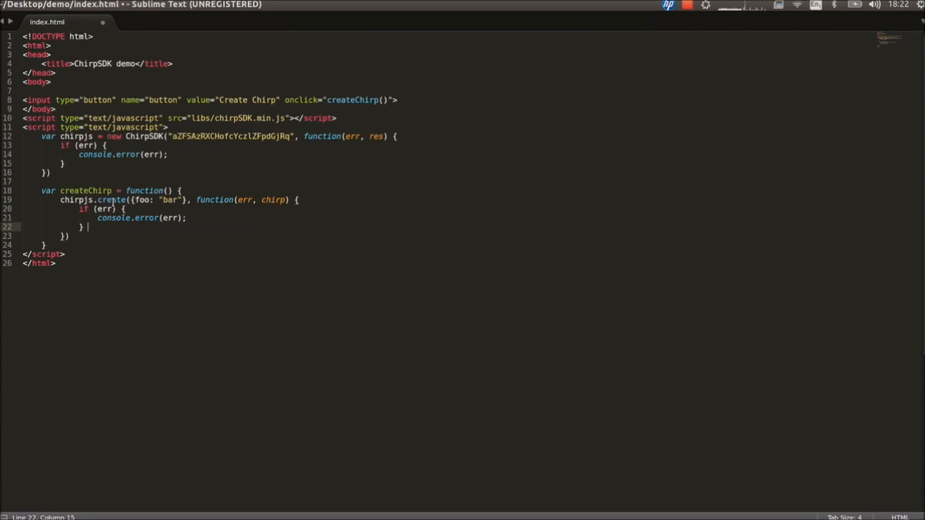
Step: Add an else branch that logs the chirp and calls chirpjs.chirp(chirp.longcode)
text(else {)
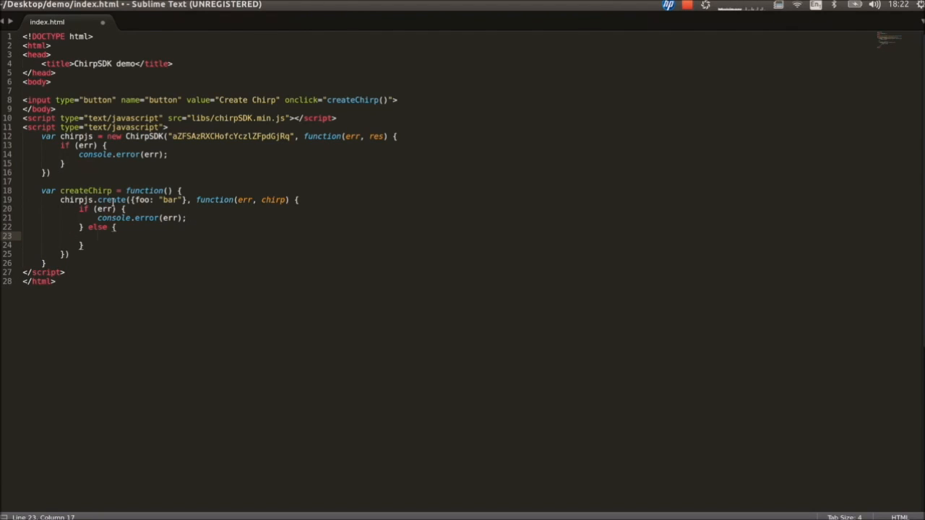
text(console.log(chirp);)
text(chirpjs)
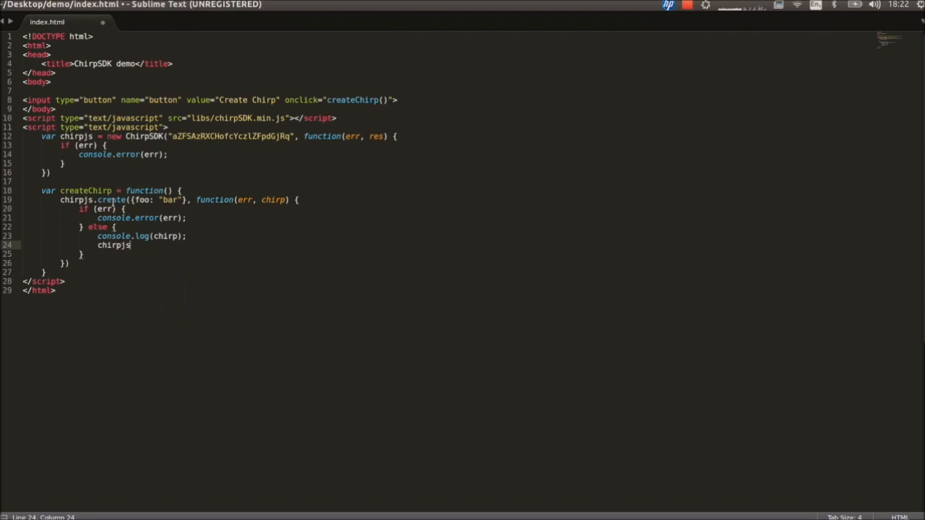
text(.chirp())
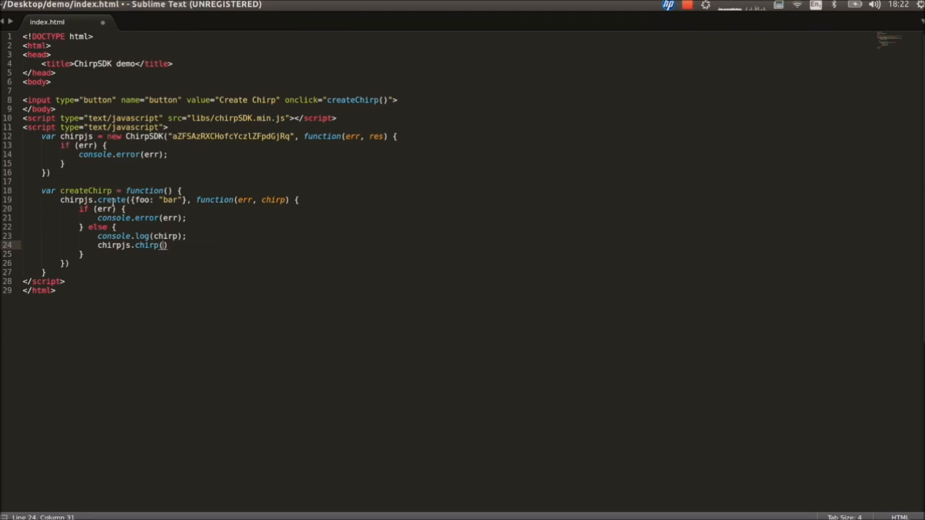
text(chirp.longcode)
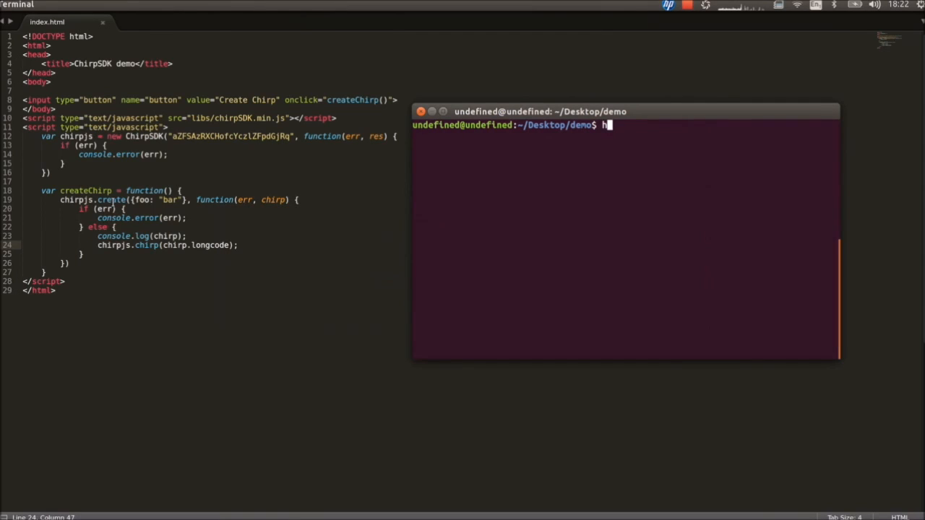
Step: Enter the http-server command with its options at the demo folder prompt
text(ttp-server -)
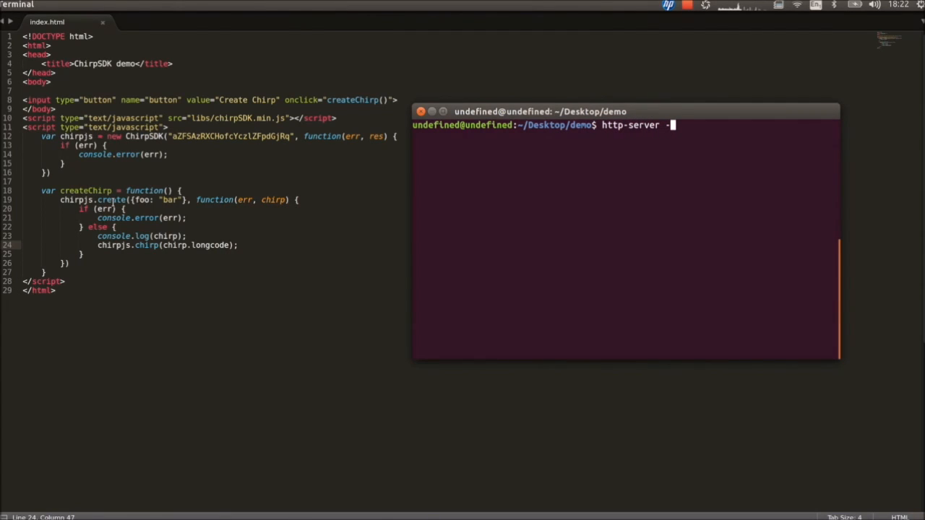